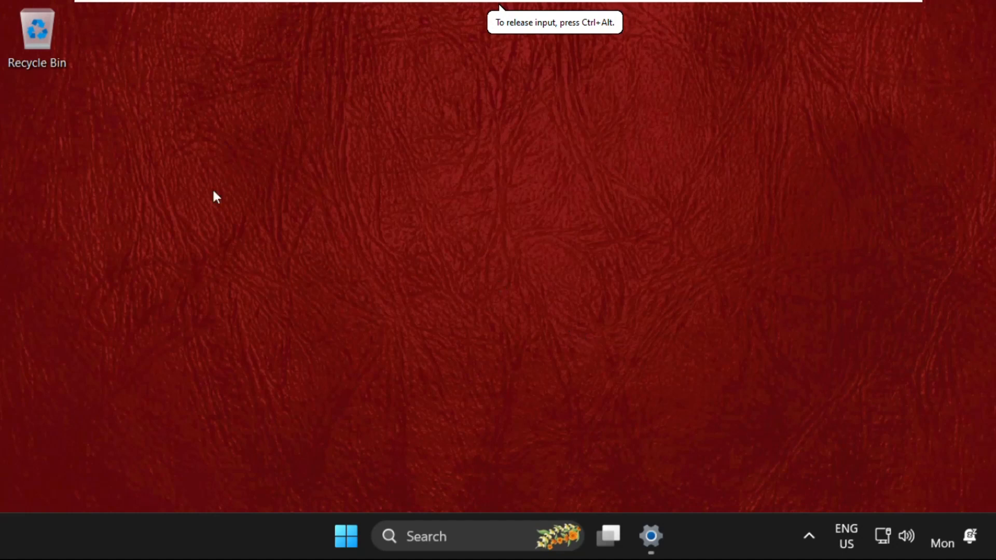
mouse_move(473, 299)
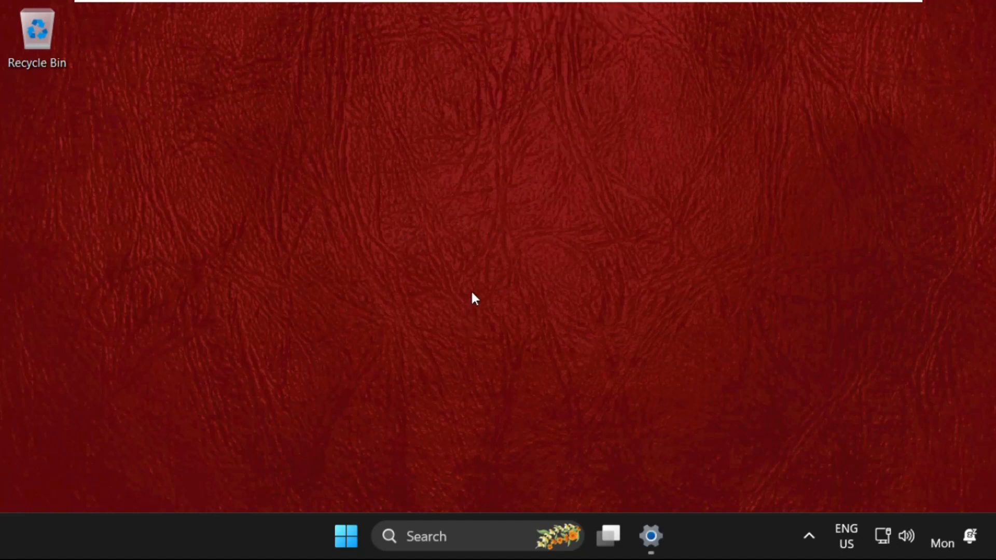
mouse_move(441, 326)
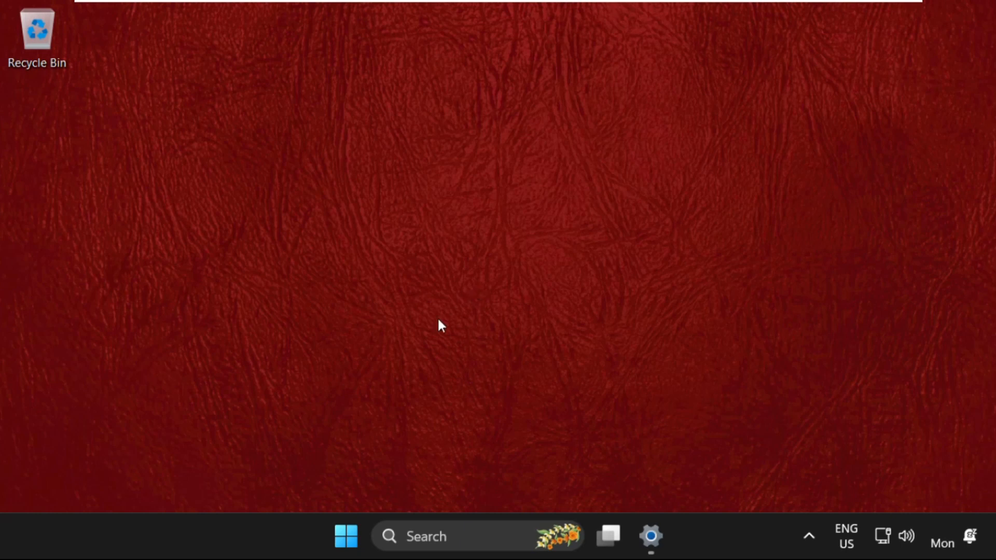
mouse_move(425, 535)
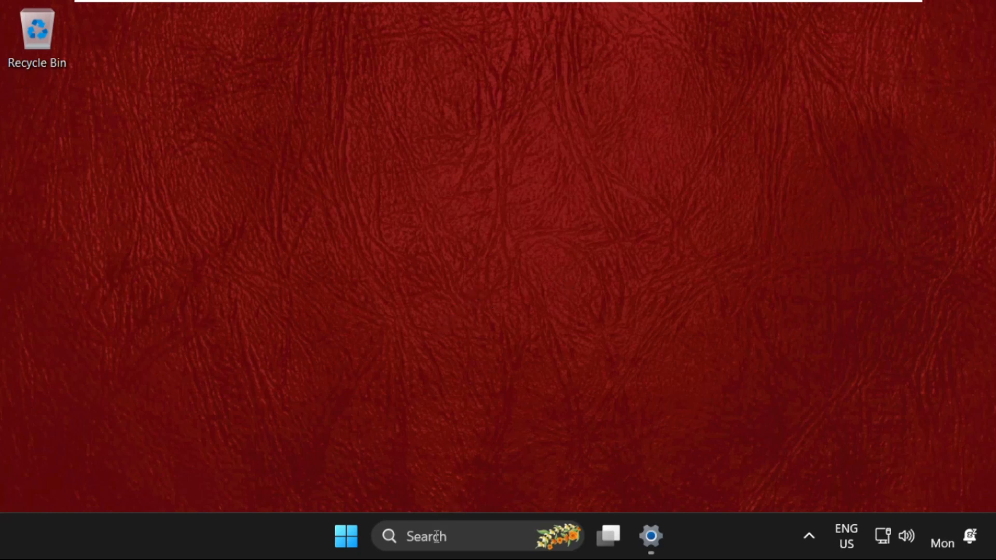
Launch File Explorer and open This PC's Properties, showing the Settings About page.
text(File Explorer)
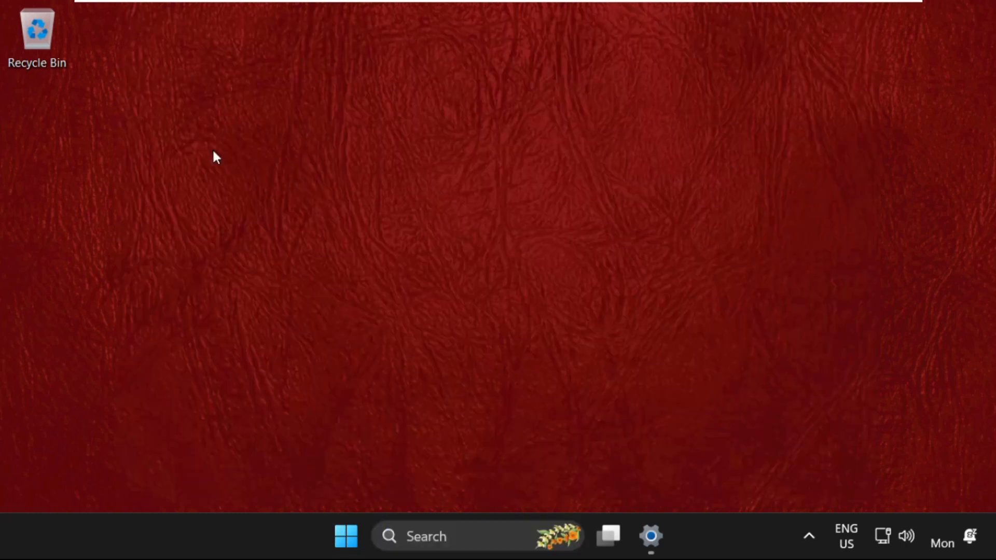
click(608, 536)
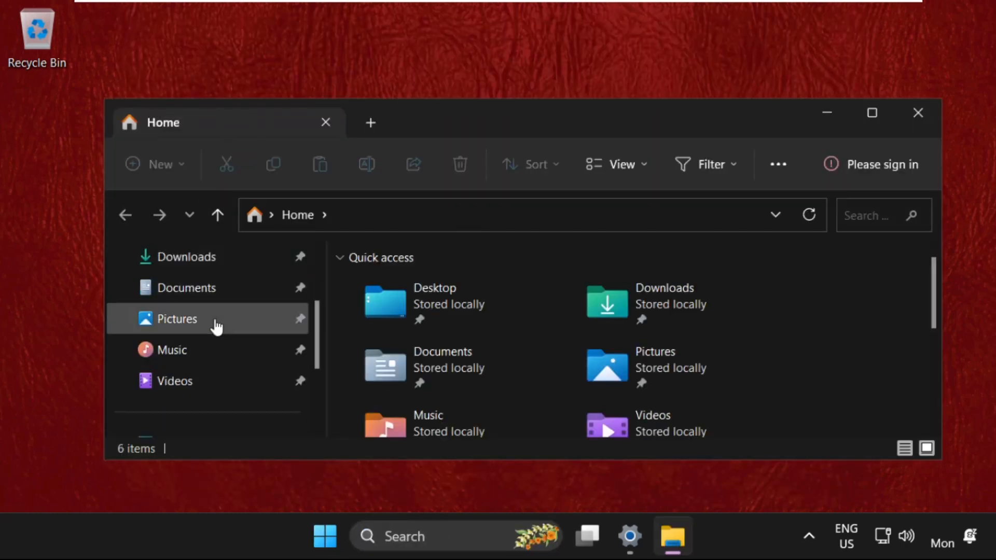
click(175, 380)
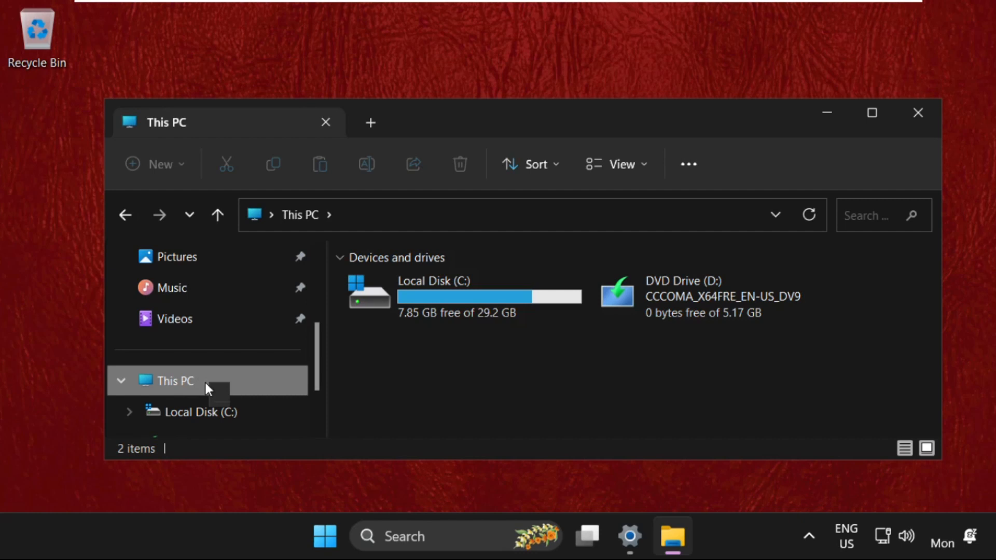
right_click(174, 380)
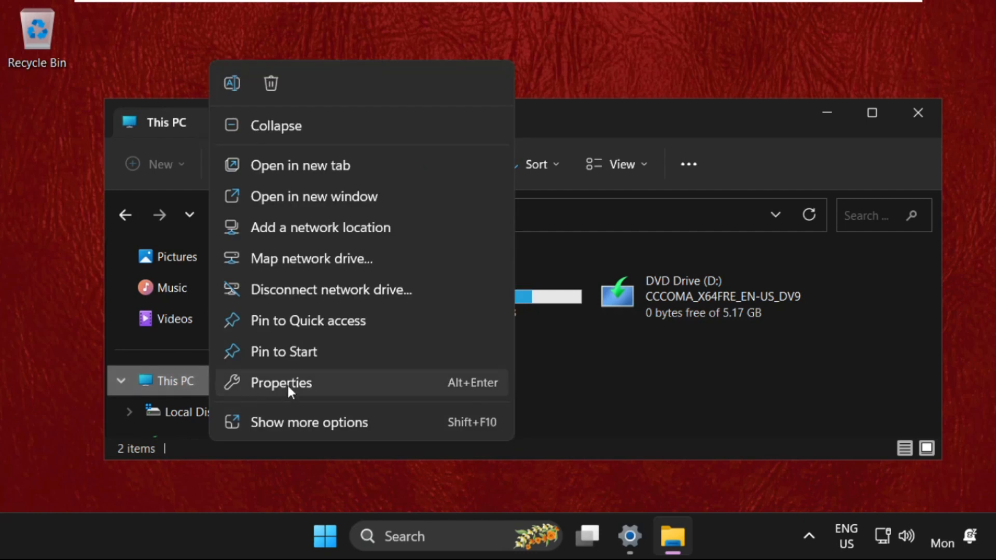
click(280, 382)
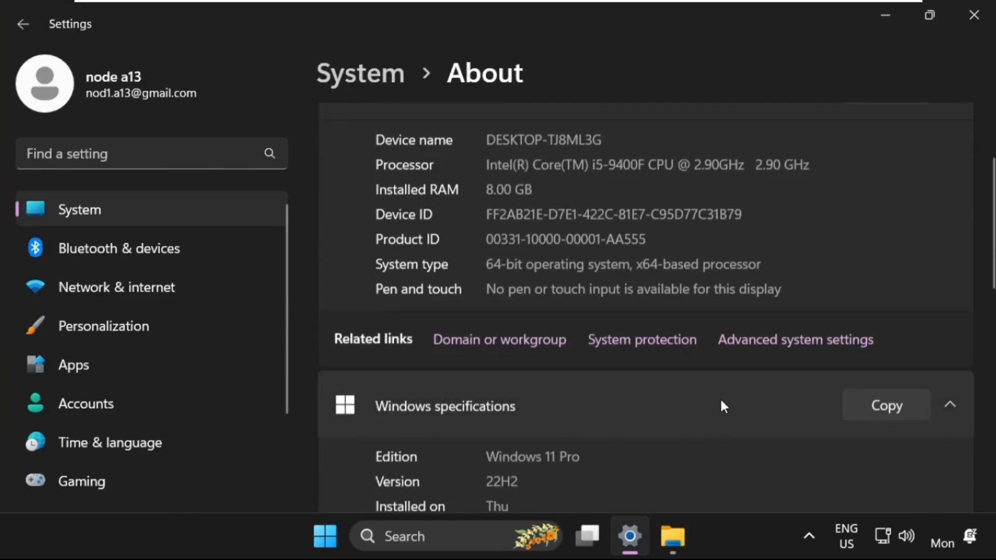
Follow the Advanced system settings link to System Properties' Advanced tab.
click(795, 339)
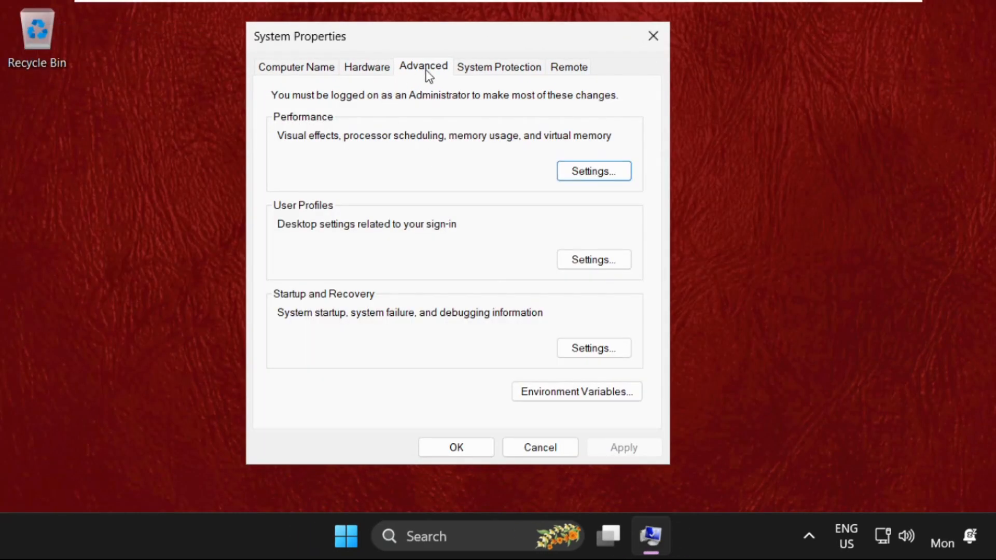
mouse_move(300, 124)
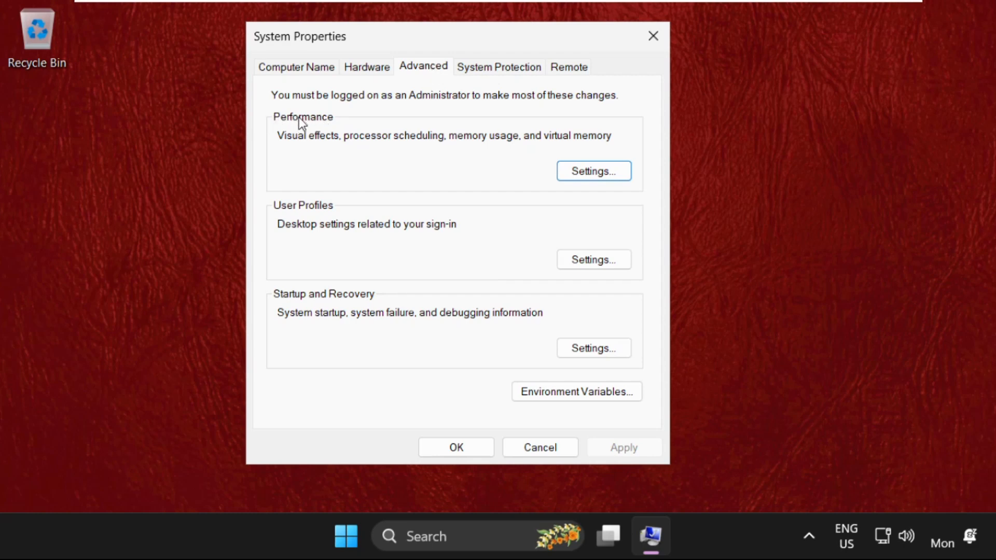
Enable 'Show thumbnails instead of icons' in Performance Options and close System Properties.
click(592, 171)
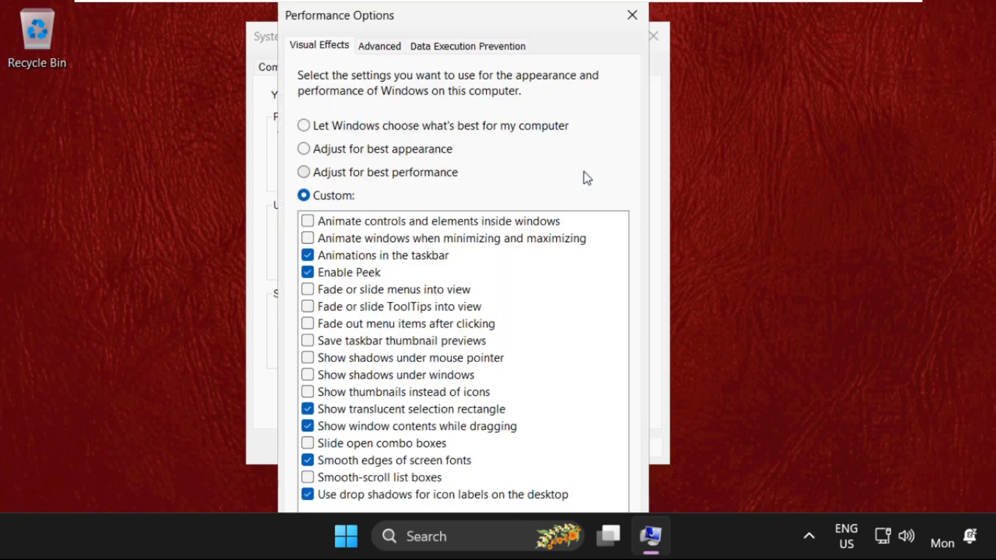
mouse_move(372, 413)
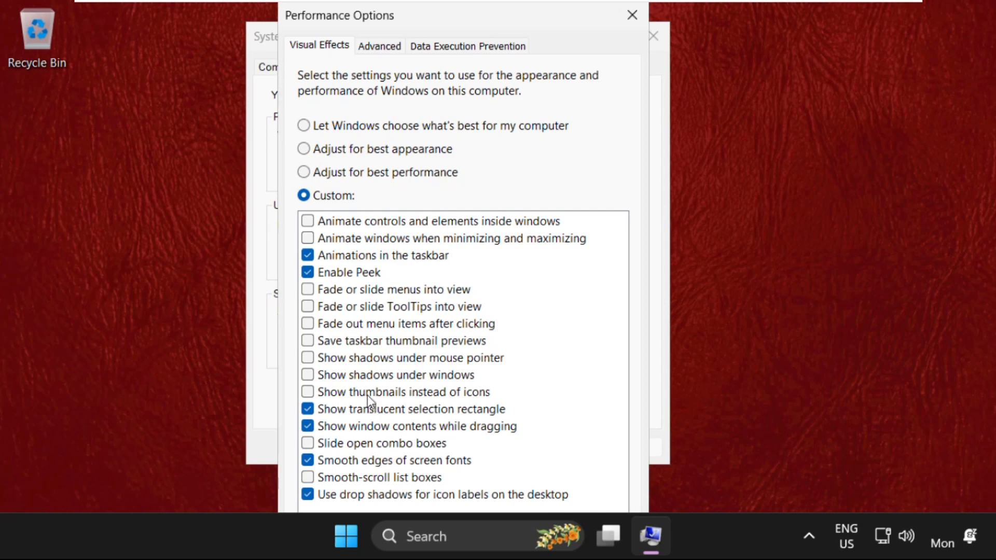
mouse_move(357, 404)
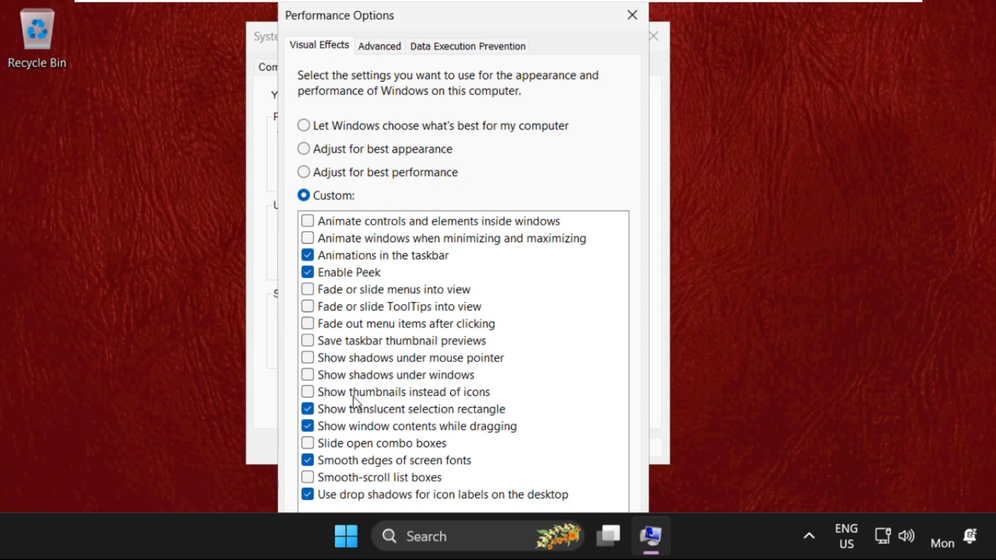
mouse_move(311, 400)
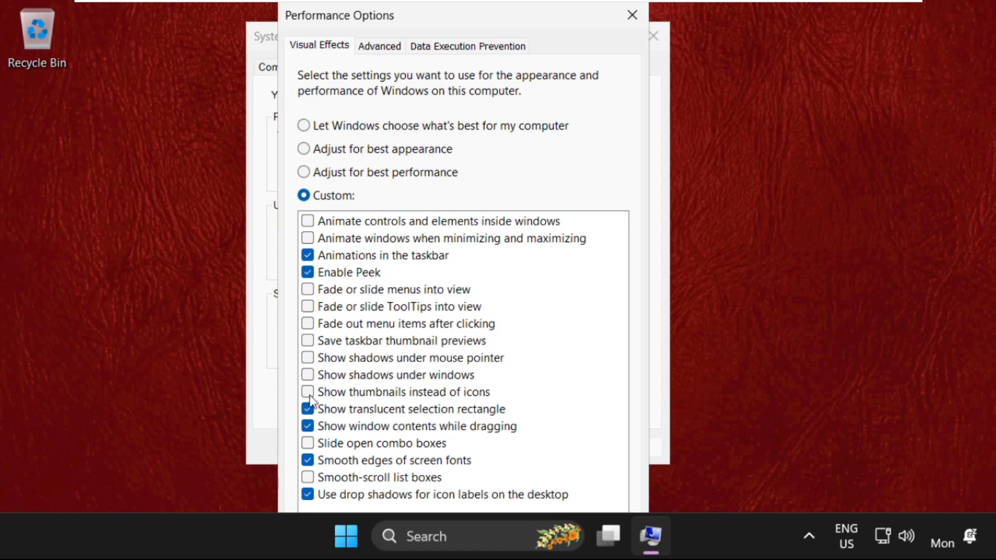
click(307, 392)
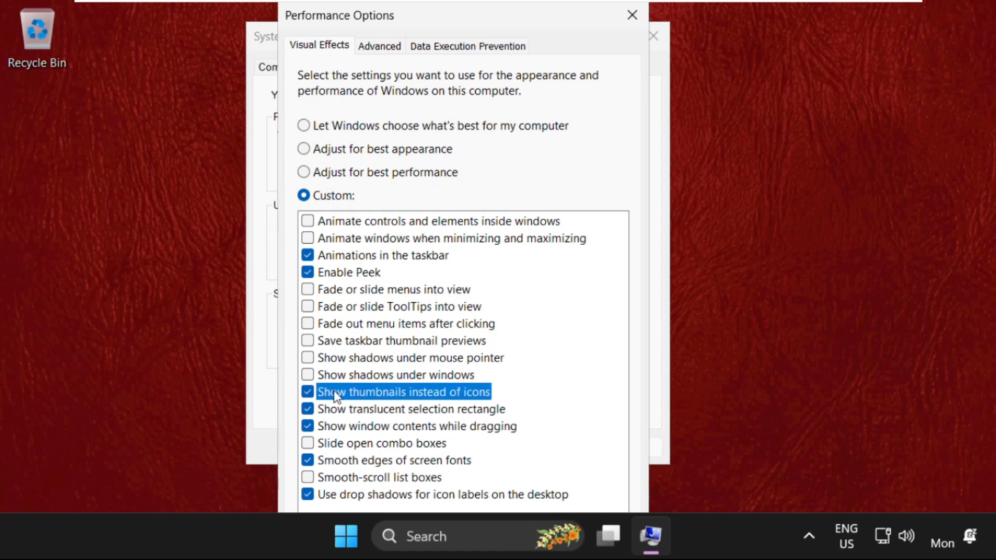
click(632, 14)
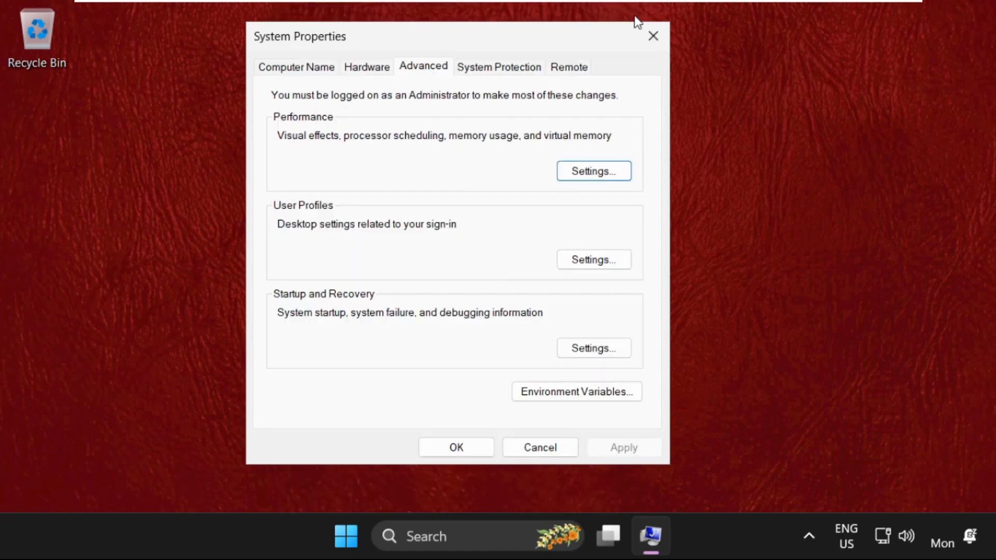
mouse_move(456, 448)
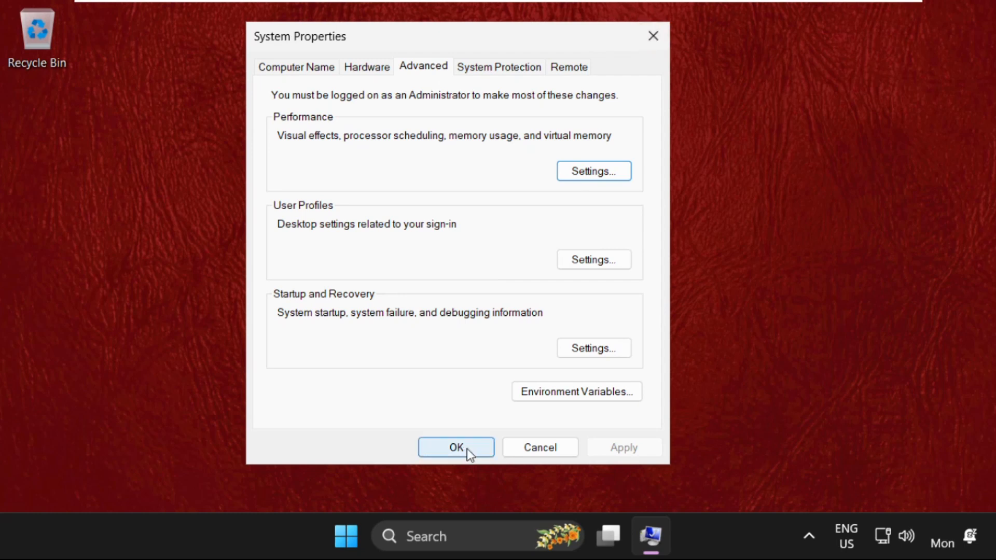
click(455, 447)
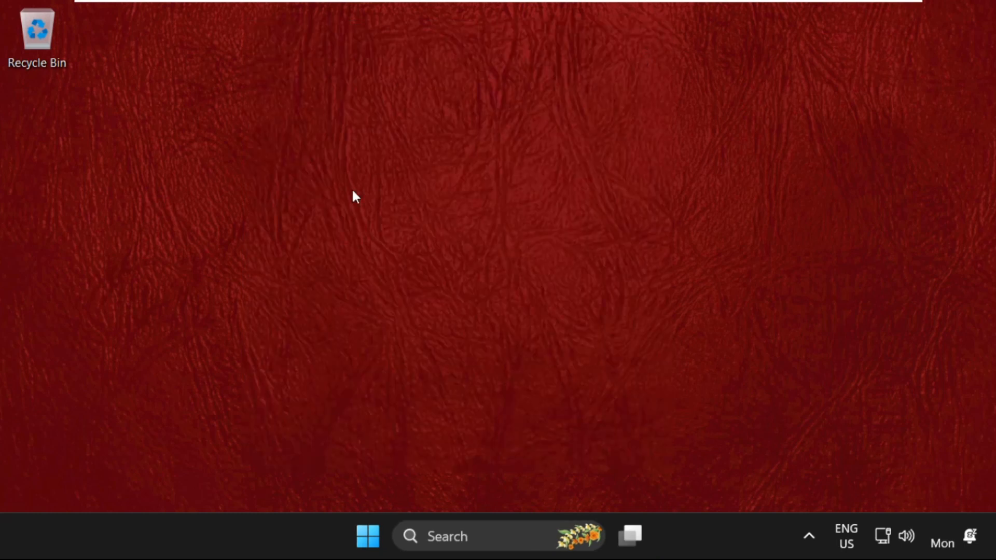
mouse_move(355, 177)
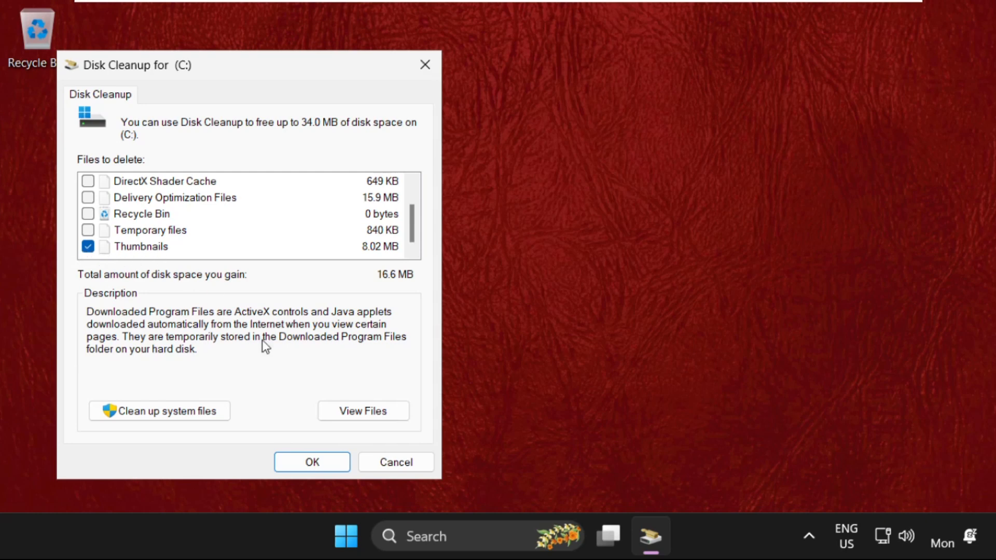
Delete the selected Thumbnails files from drive C: and confirm the permanent deletion.
click(311, 462)
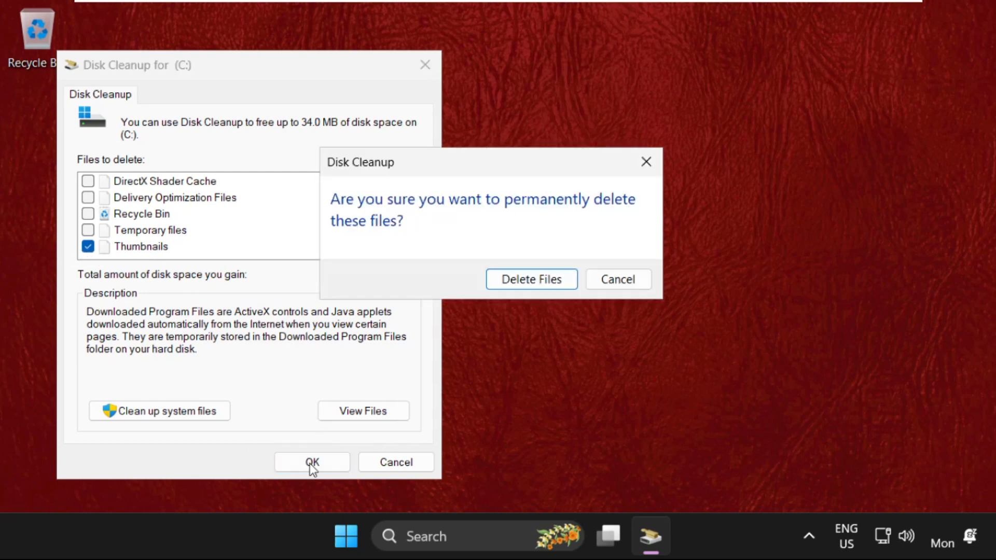
click(532, 279)
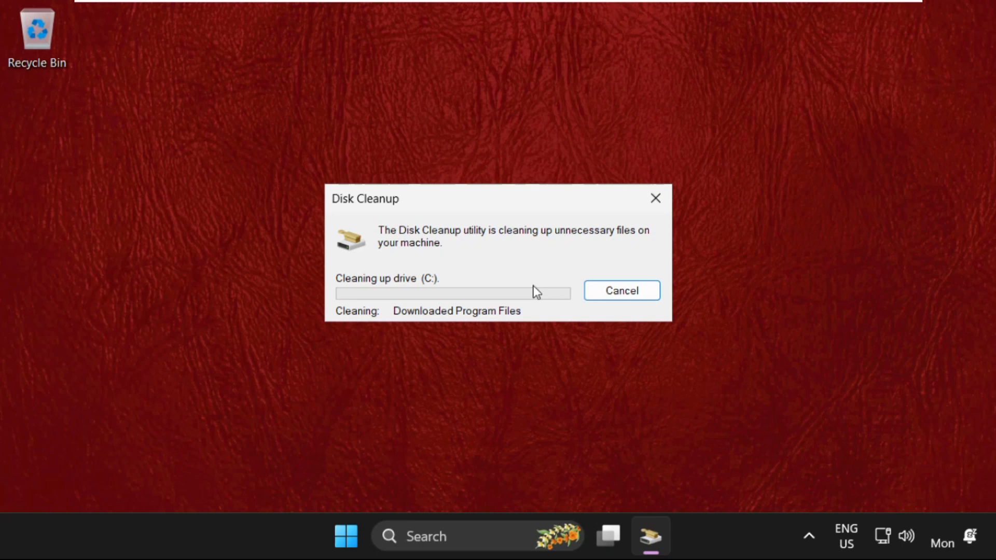
mouse_move(479, 248)
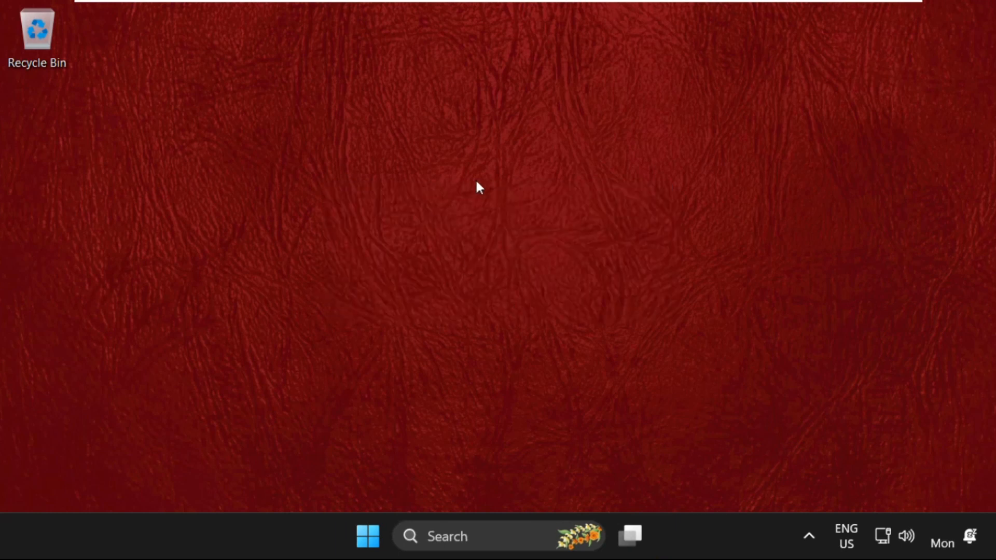
mouse_move(690, 240)
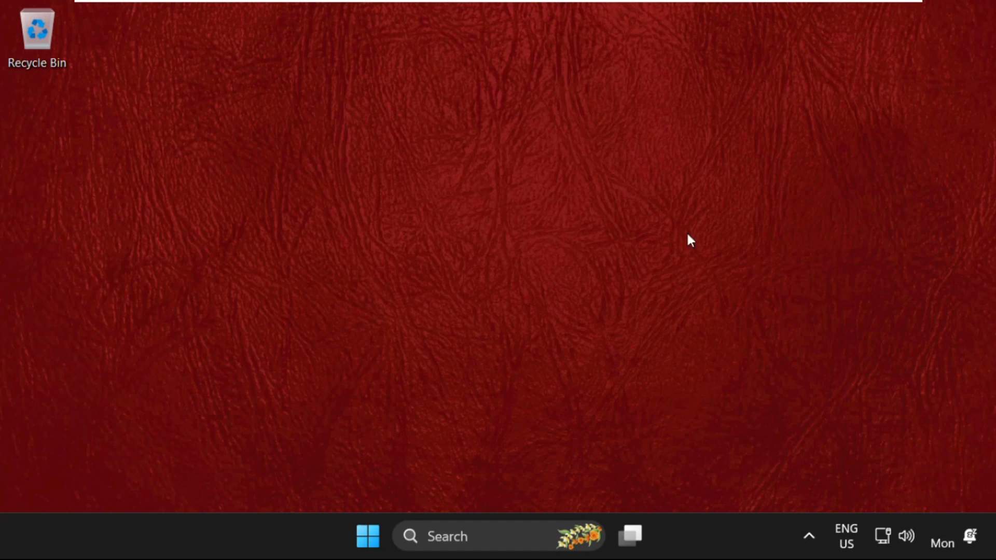
mouse_move(701, 509)
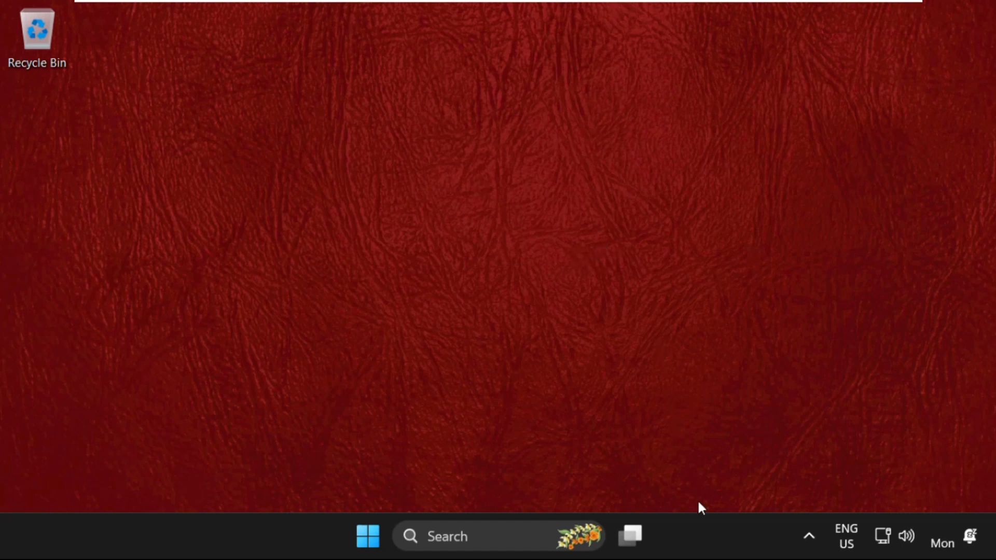
Open Task Manager from the taskbar menu and scroll the Processes list toward Windows Explorer.
right_click(699, 508)
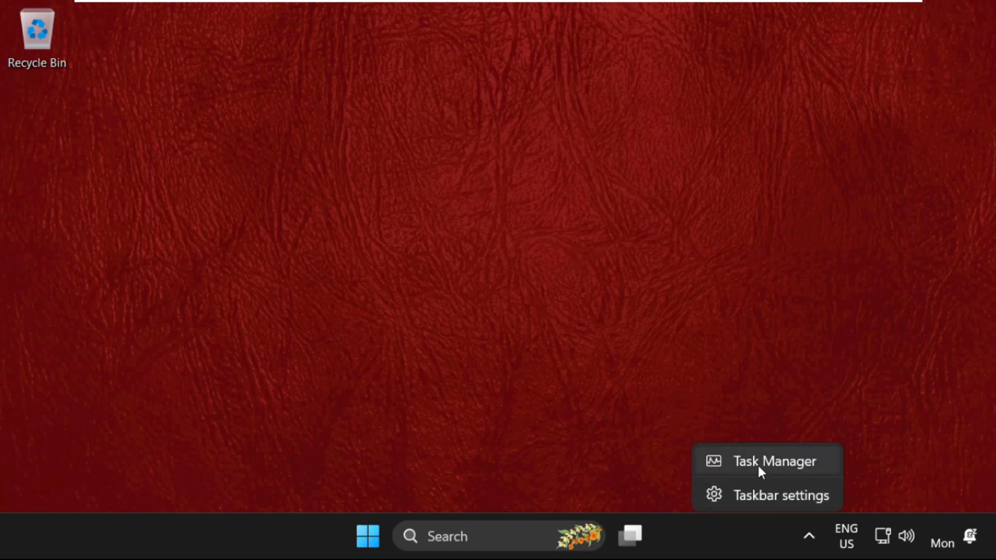
click(774, 461)
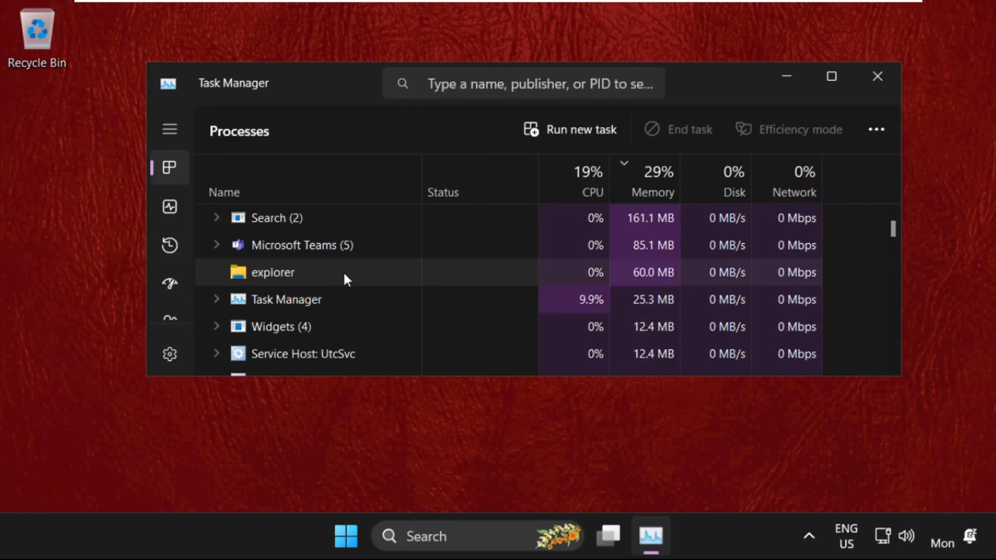
scroll(down, 3)
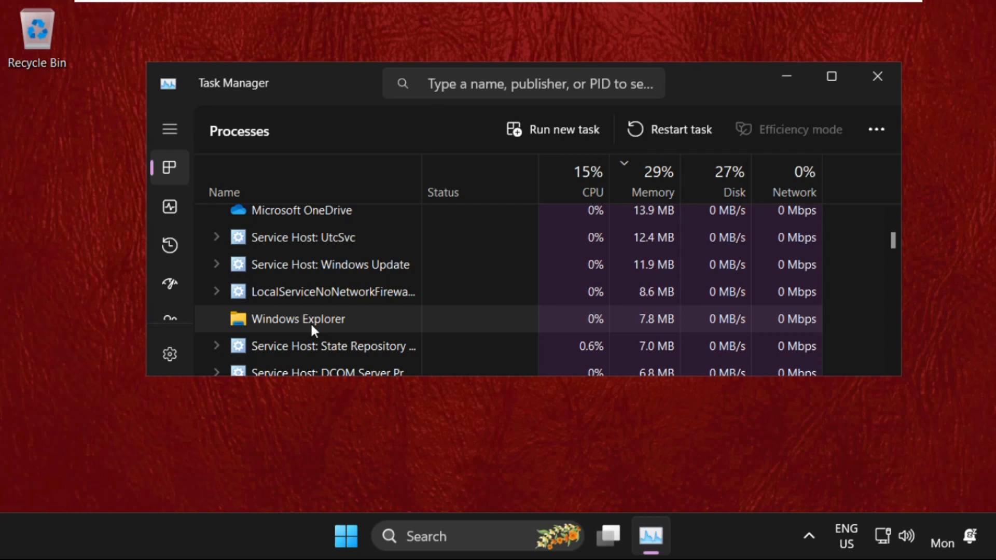
mouse_move(289, 324)
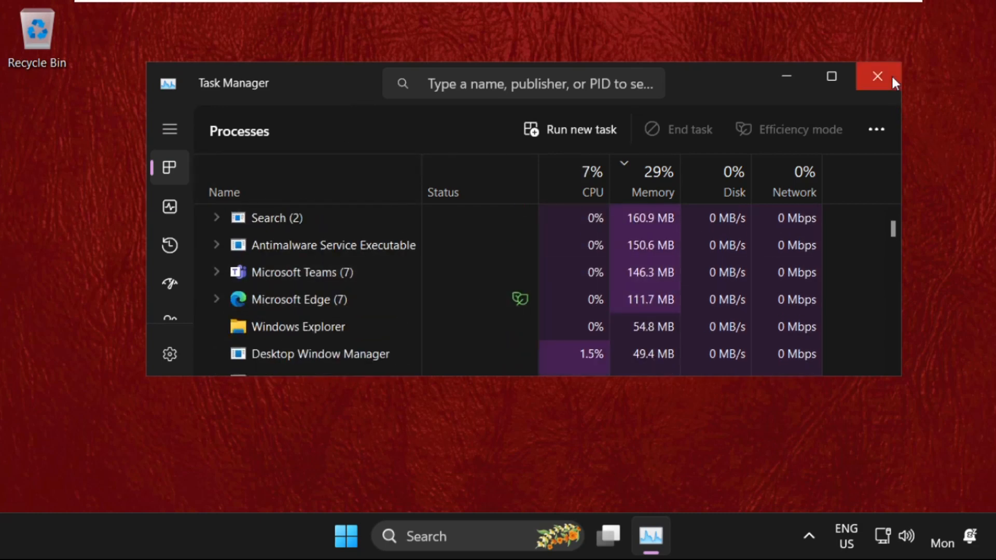
Close Task Manager and dismiss the taskbar menu.
click(877, 76)
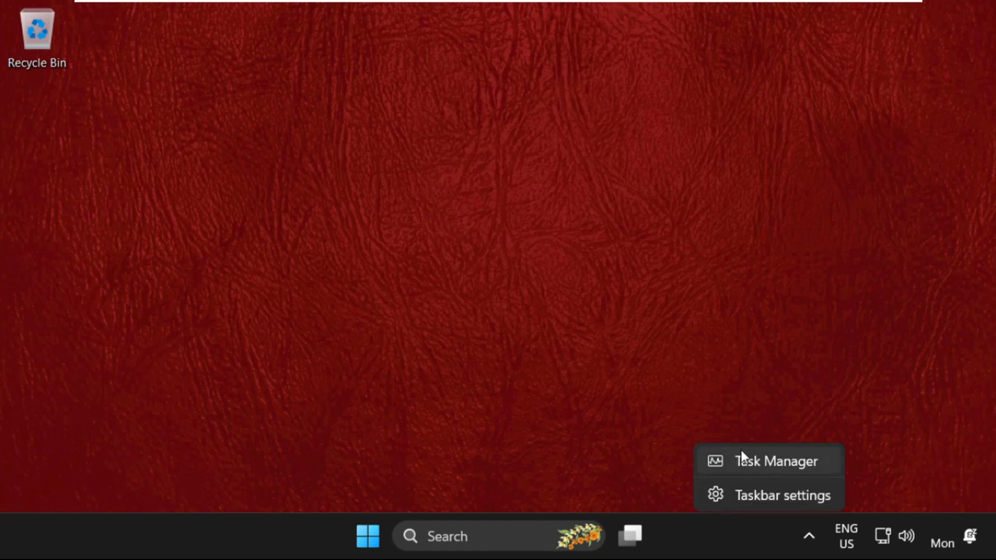
mouse_move(705, 497)
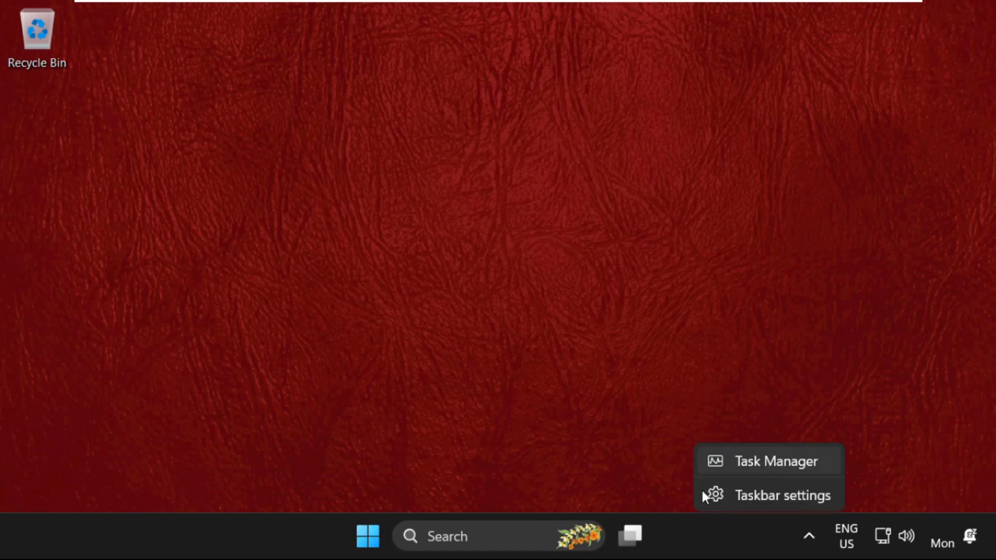
click(447, 536)
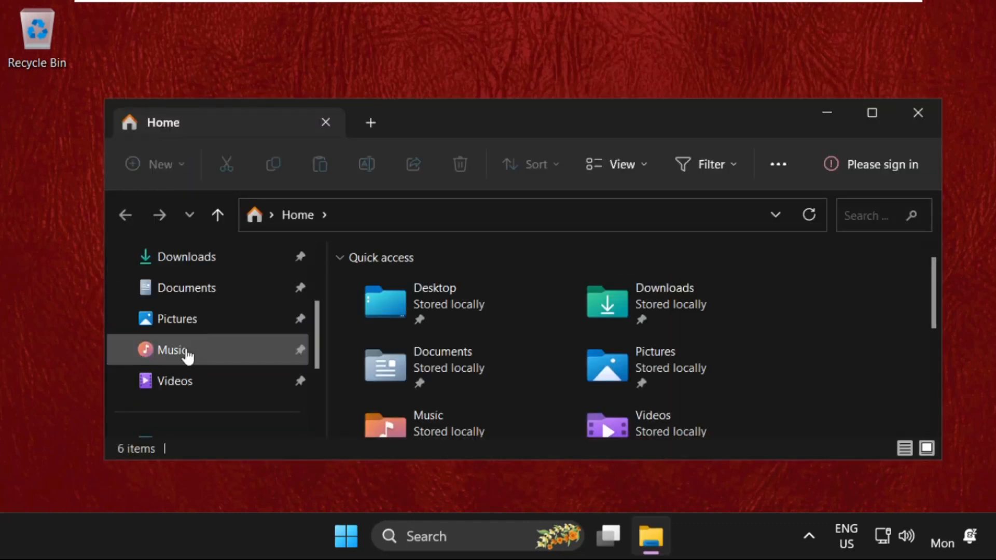
In Pictures' Folder Options, uncheck 'Always show icons, never thumbnails', then close Explorer.
click(177, 319)
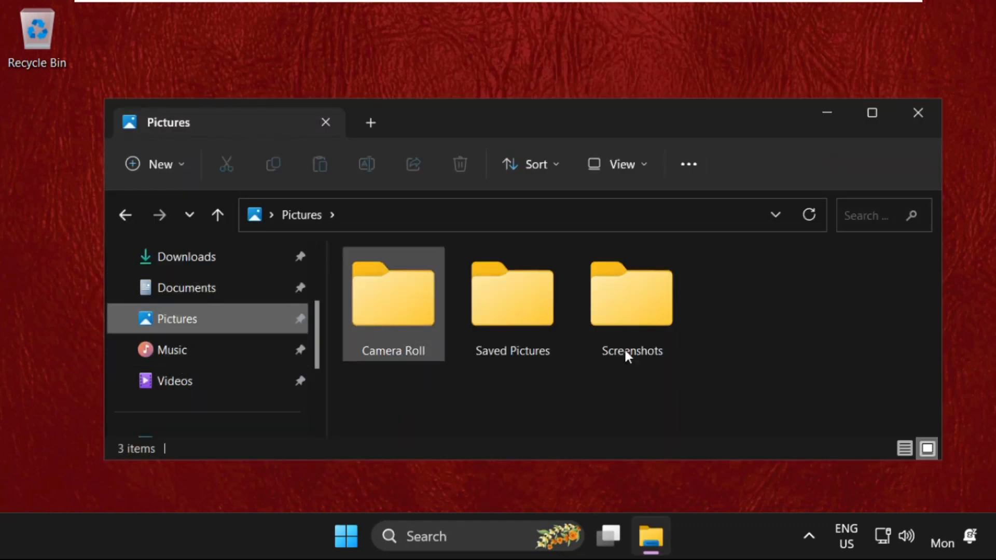
mouse_move(687, 163)
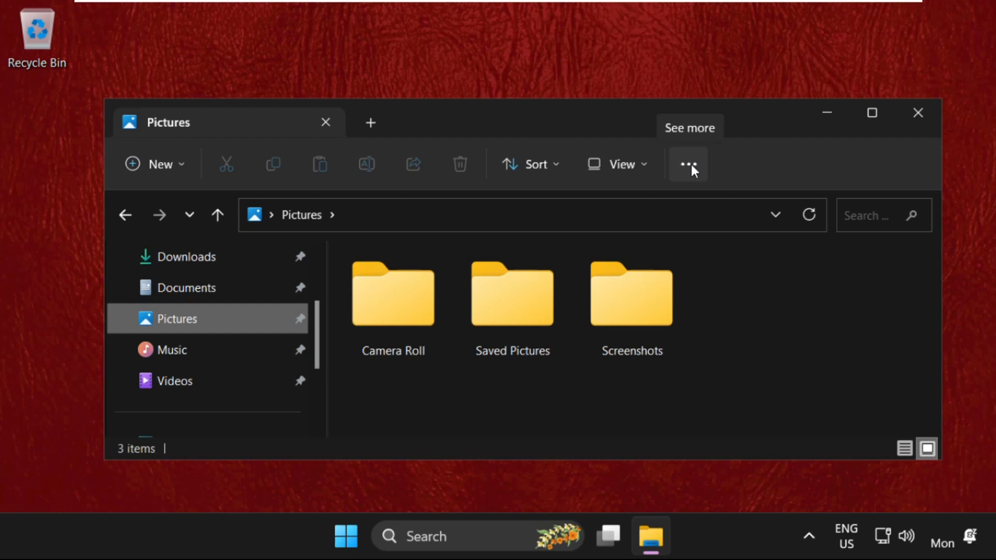
click(687, 163)
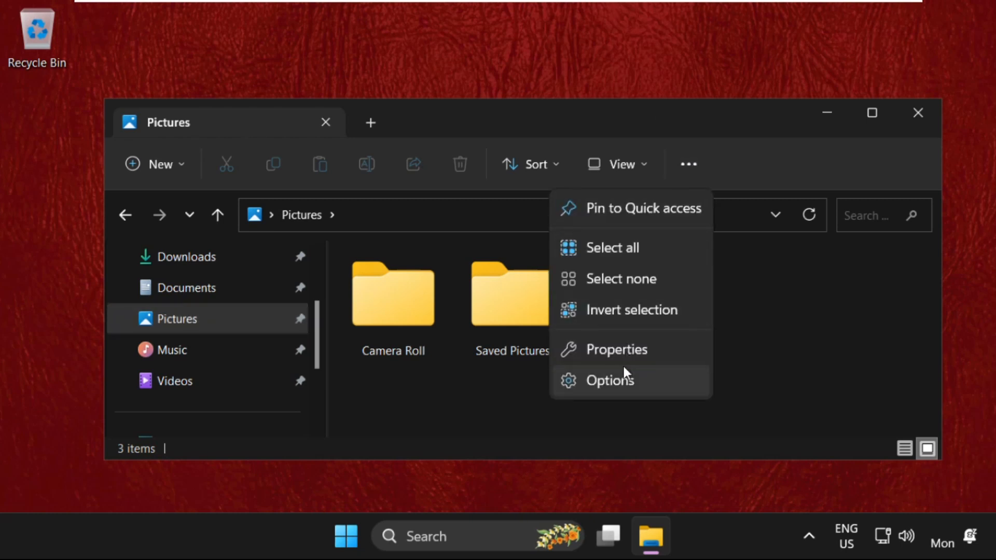
click(608, 380)
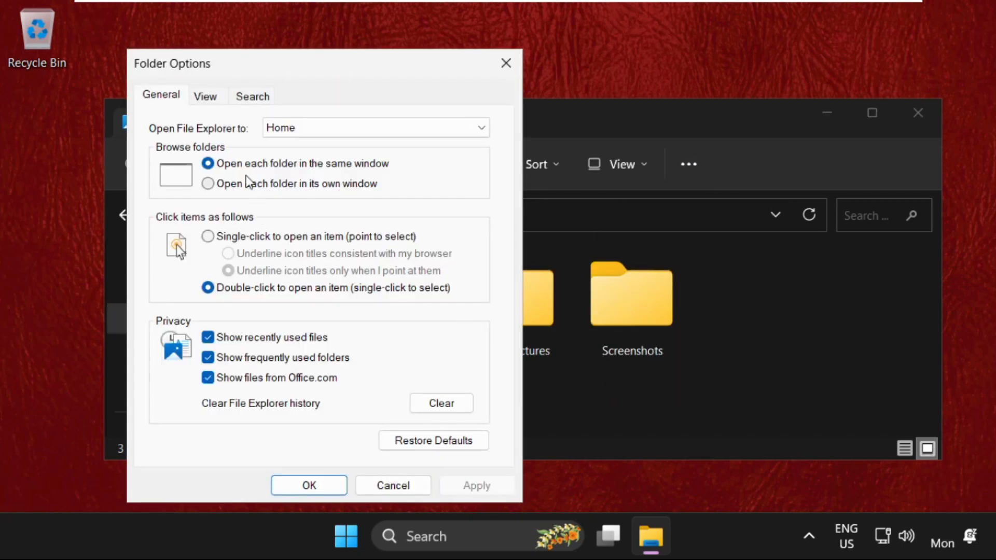
click(204, 96)
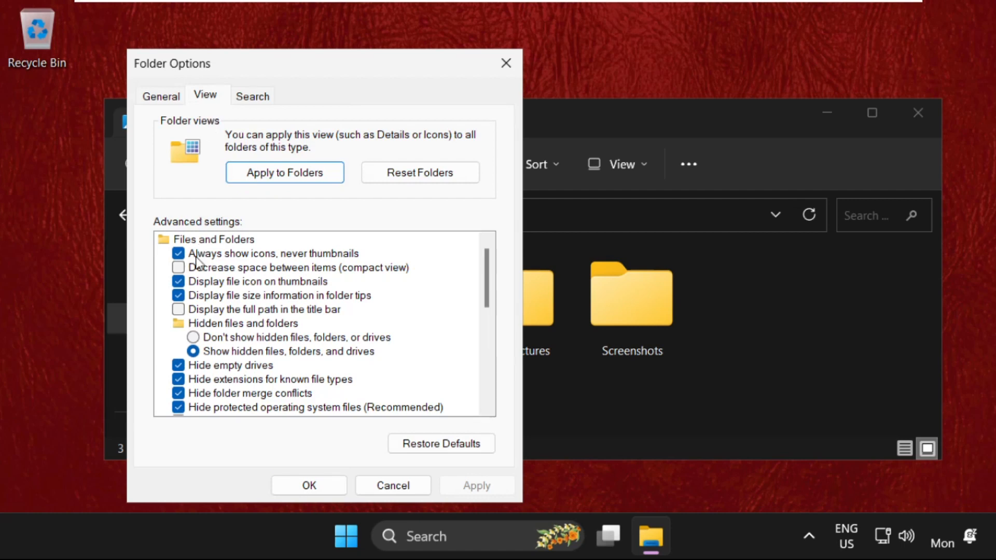
mouse_move(218, 263)
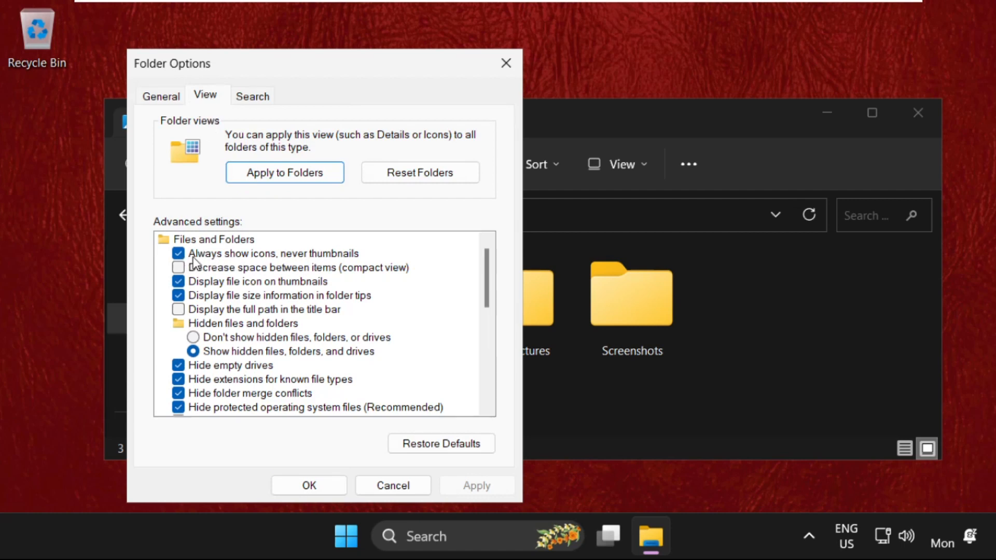
click(178, 253)
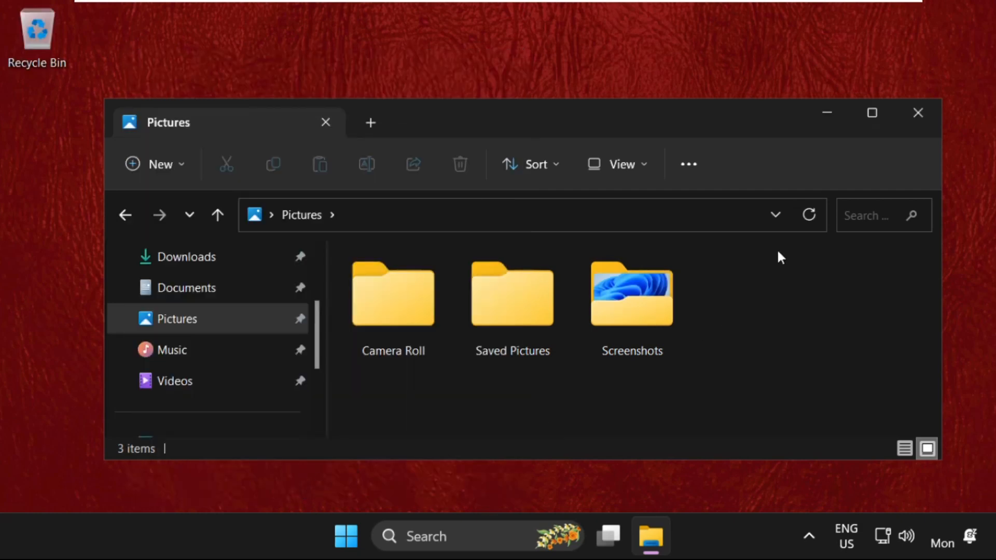
click(917, 112)
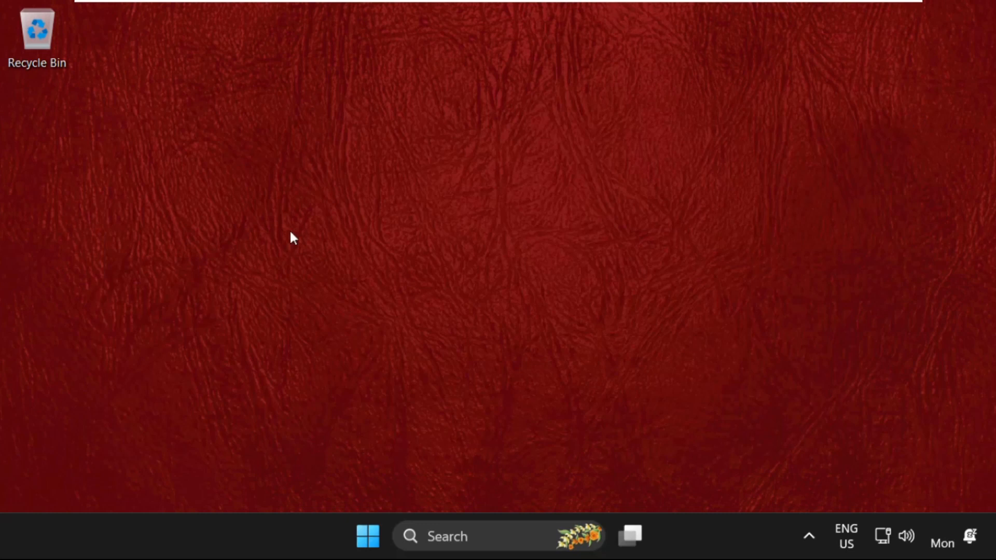